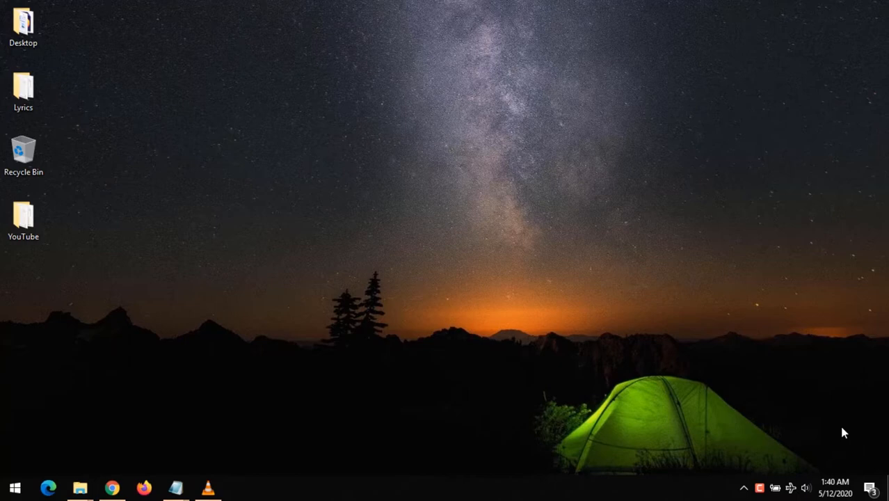
{"action": "mouse_move", "coordinate": [398, 278]}
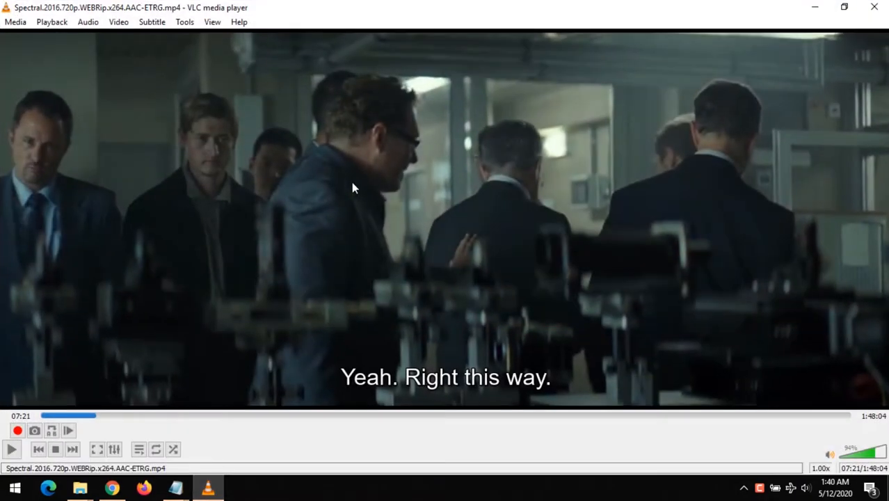
{"action": "mouse_move", "coordinate": [407, 222]}
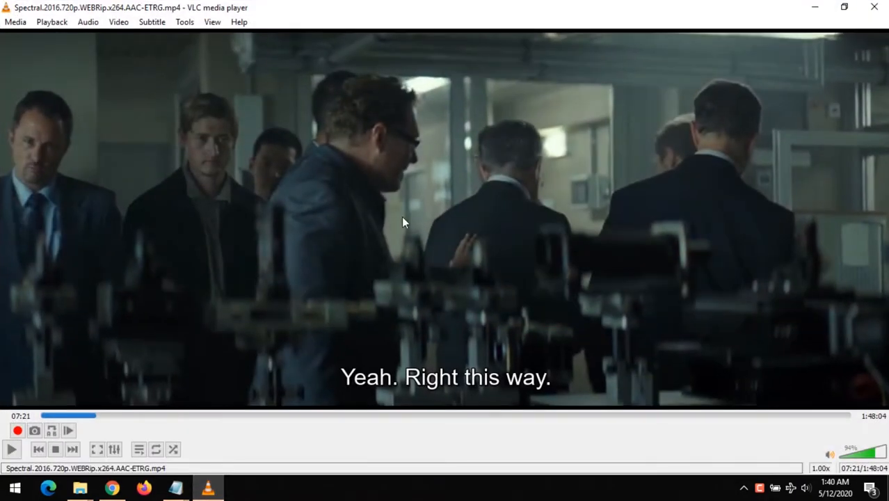
Step: Resume the Spectral movie for a few seconds and pause it again at 7:25
{"action": "left_click", "coordinate": [12, 448]}
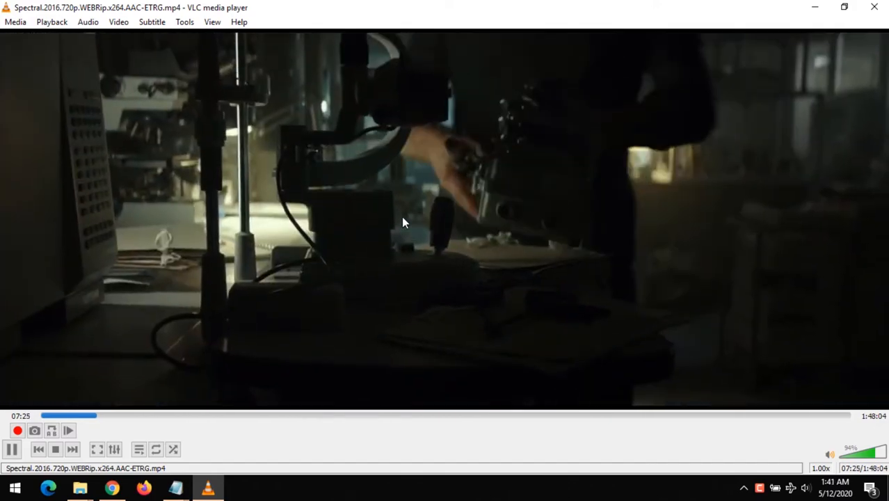
{"action": "left_click", "coordinate": [11, 448]}
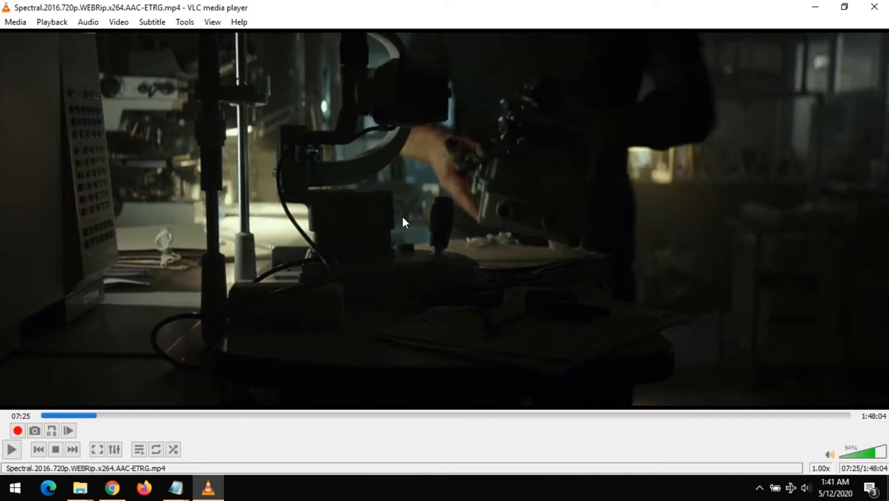
{"action": "mouse_move", "coordinate": [167, 490]}
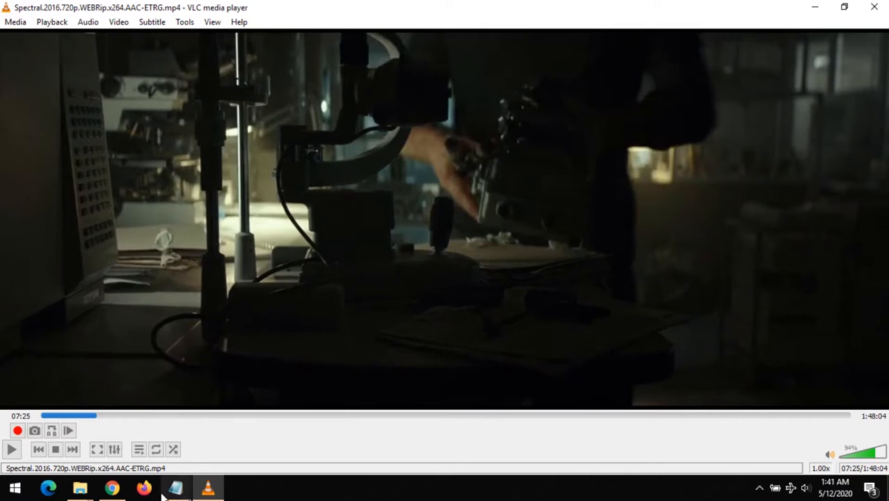
Step: Switch to the Notepad note explaining j for audio ahead and k for audio behind
{"action": "left_click", "coordinate": [175, 487]}
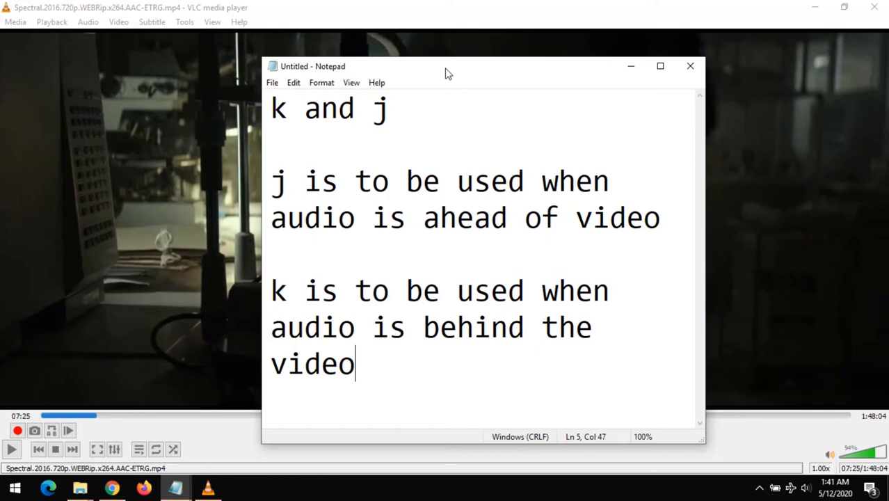
{"action": "mouse_move", "coordinate": [197, 153]}
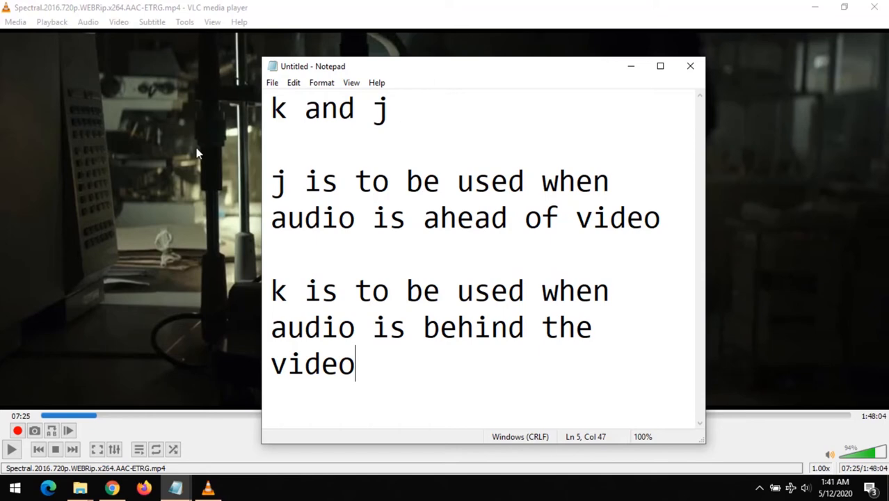